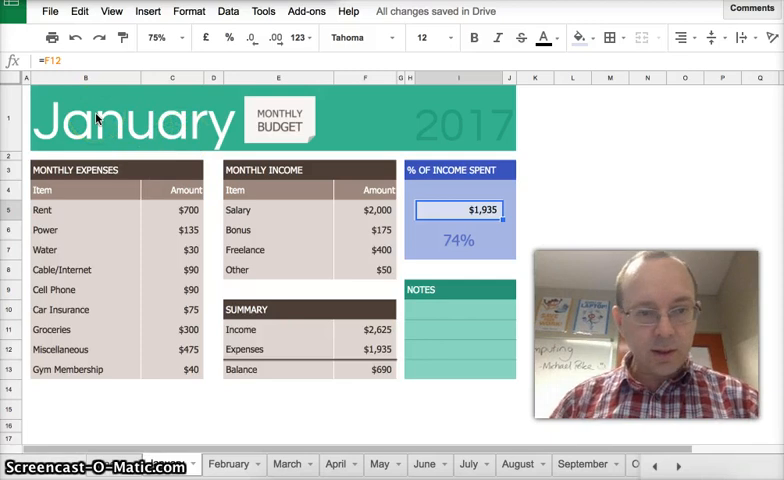
# - Browse the finished template's February, March and April month sheets
pyautogui.click(130, 118)
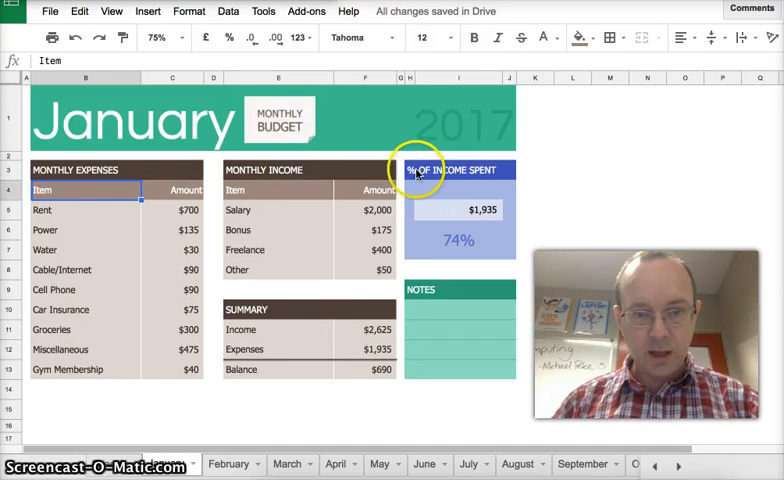
pyautogui.moveTo(450, 304)
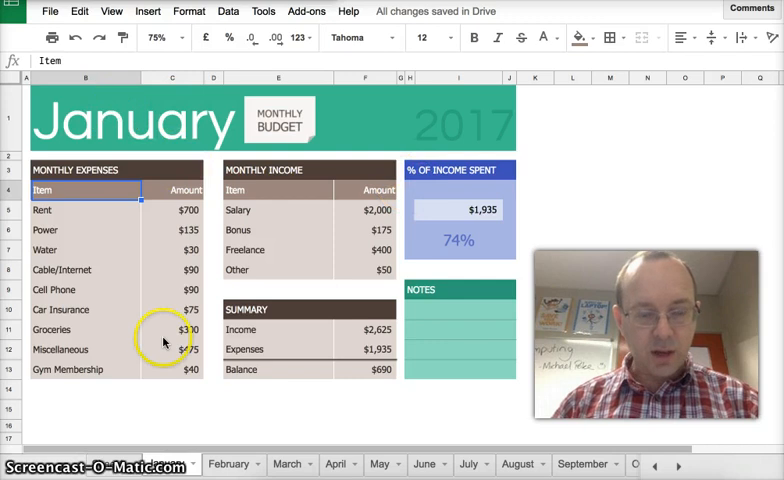
pyautogui.click(228, 464)
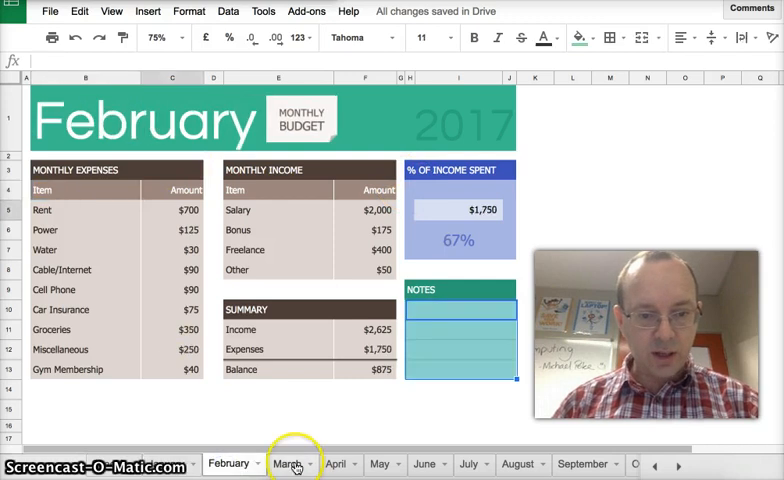
pyautogui.click(336, 464)
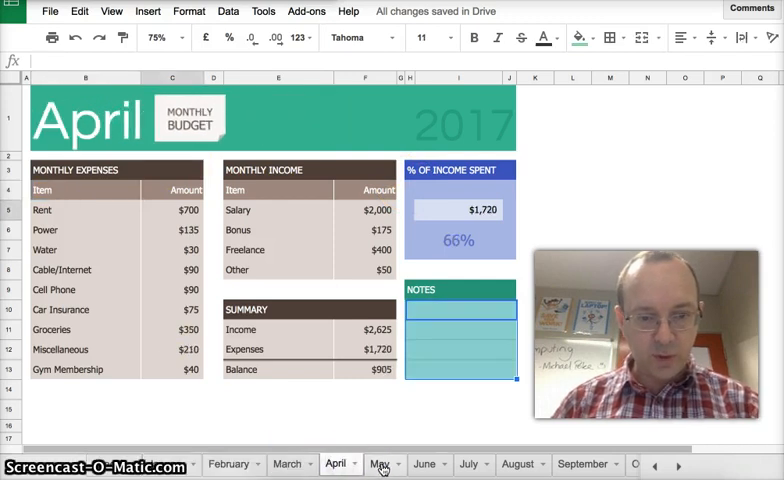
pyautogui.click(466, 464)
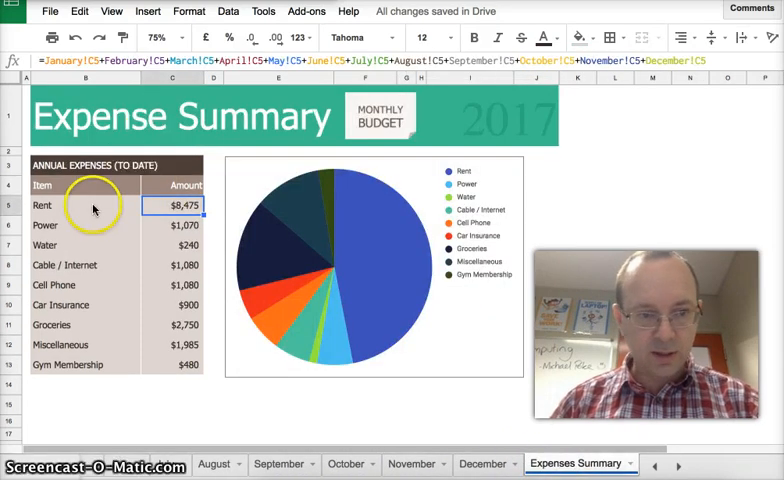
pyautogui.moveTo(478, 172)
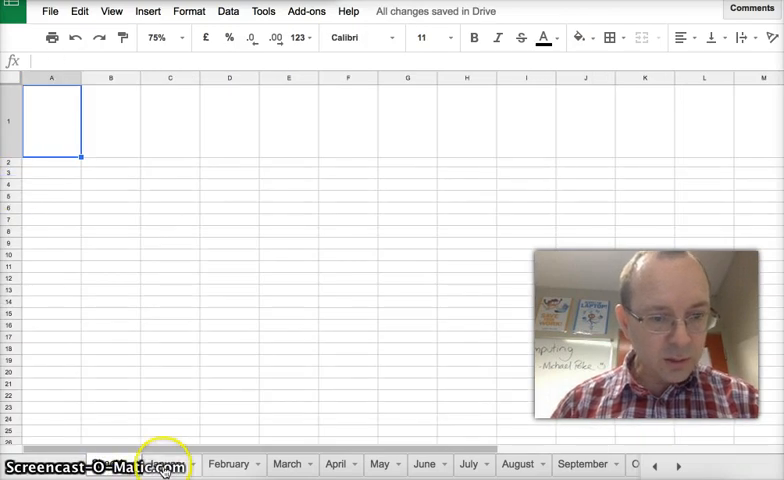
# - Switch to the blank sheet, select the title cell and resize a column
pyautogui.click(160, 464)
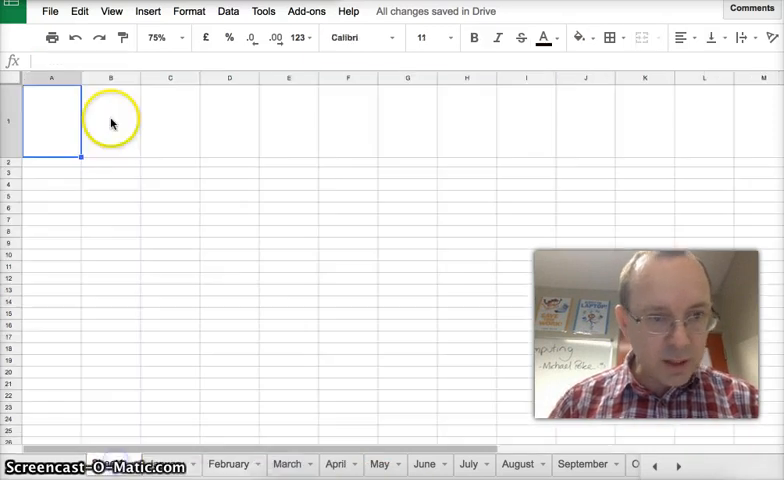
pyautogui.click(50, 78)
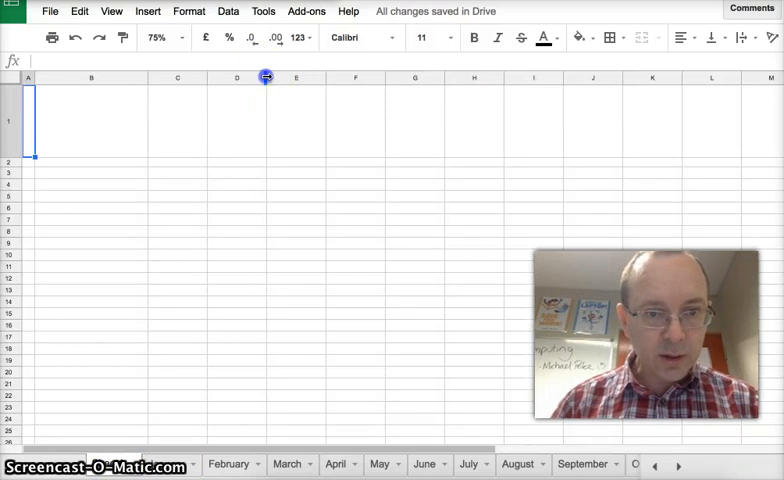
pyautogui.moveTo(266, 76); pyautogui.dragTo(216, 76)
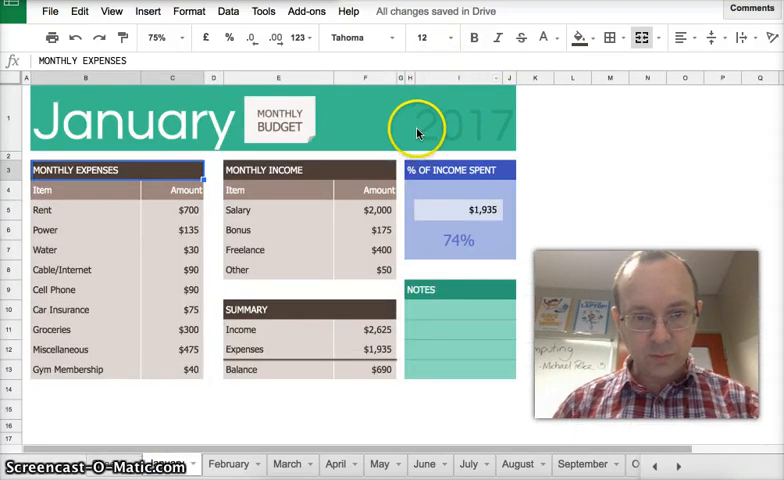
pyautogui.moveTo(124, 468)
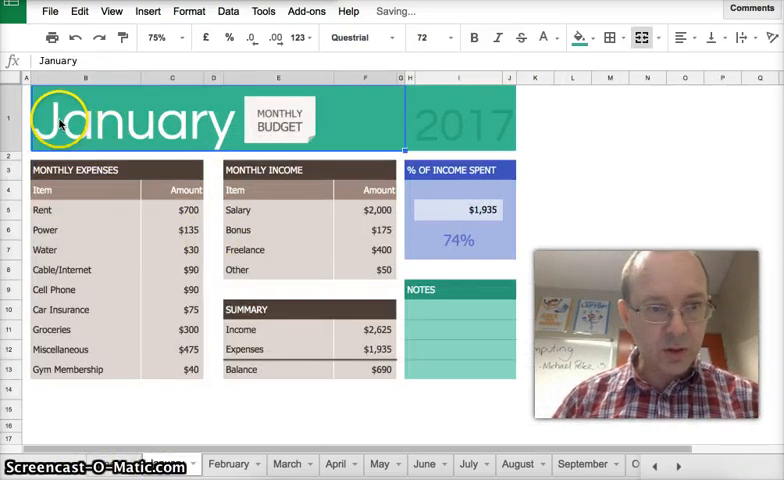
pyautogui.moveTo(402, 124)
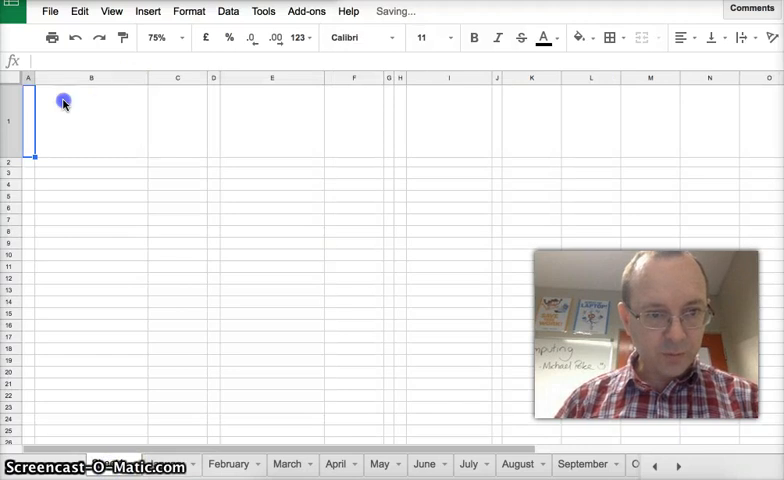
# - Merge the top-row cells B1:G1, enter January and bottom-align it
pyautogui.moveTo(64, 104); pyautogui.dragTo(386, 108)
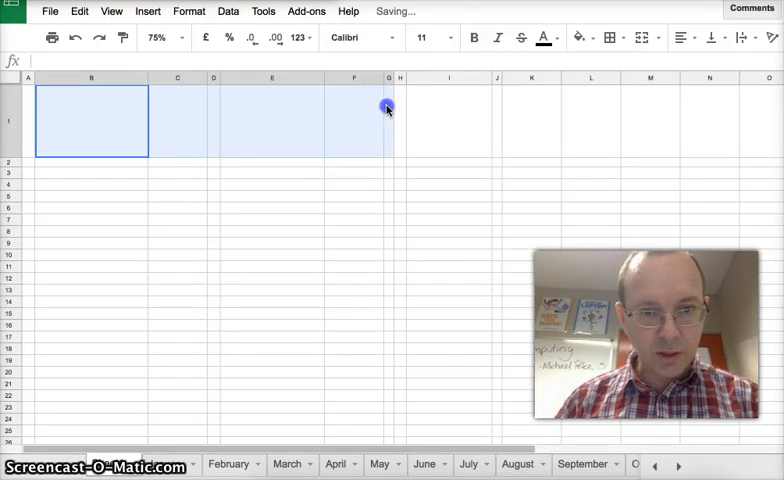
pyautogui.moveTo(640, 36)
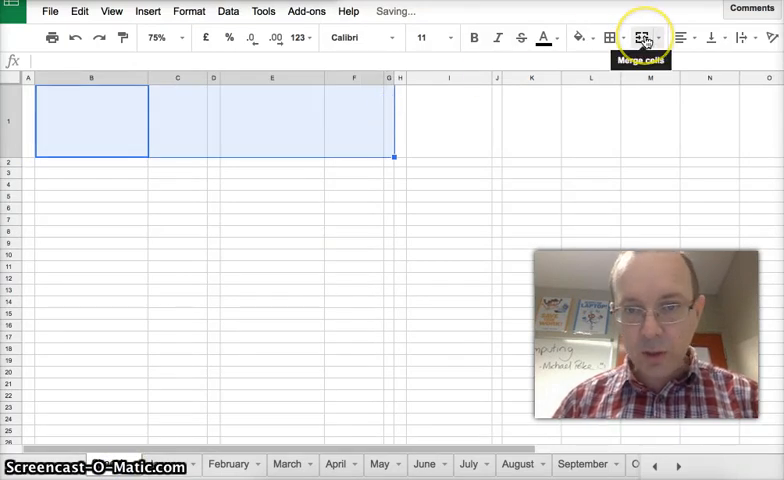
pyautogui.click(640, 36)
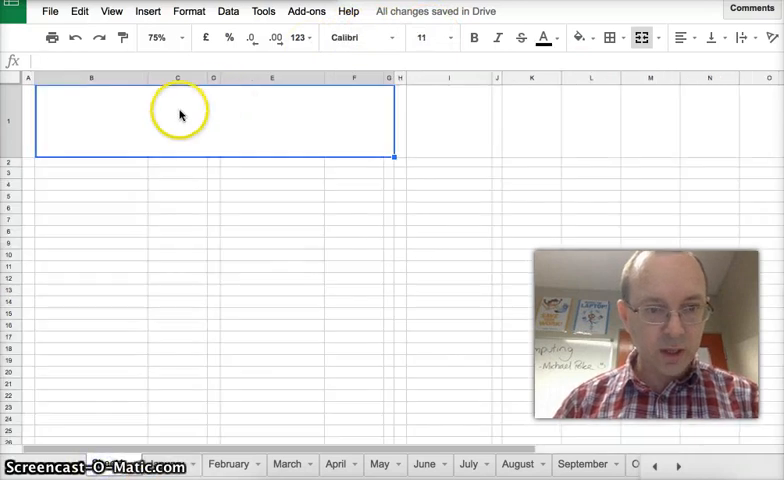
pyautogui.click(424, 36)
pyautogui.write('72')
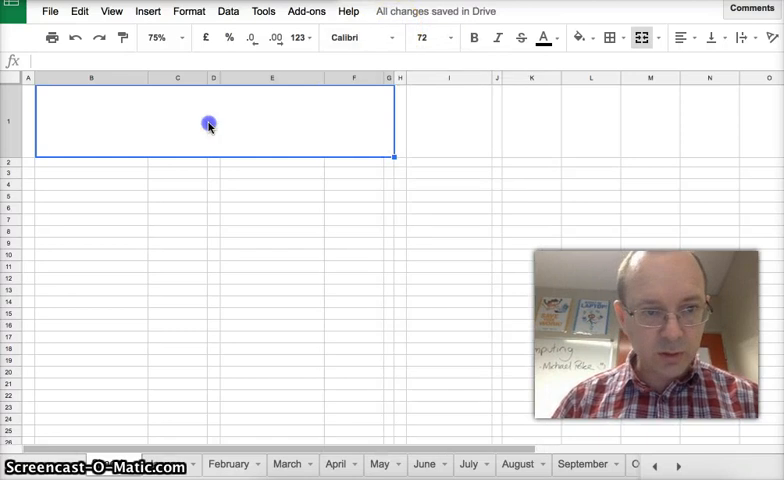
pyautogui.write('January')
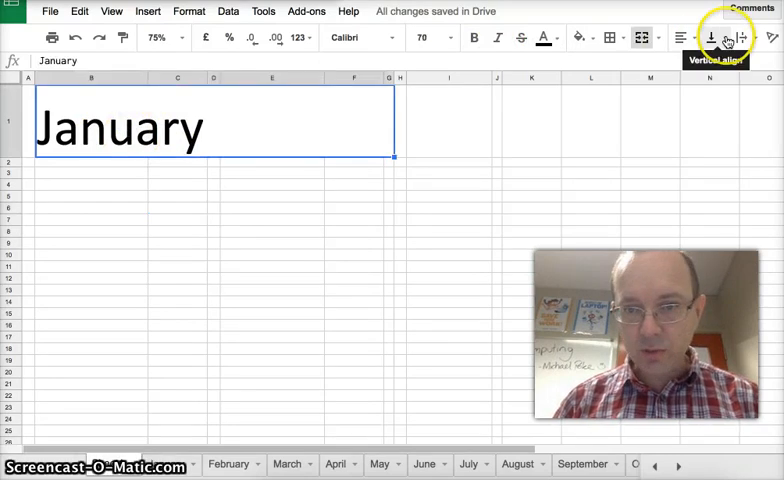
pyautogui.click(712, 38)
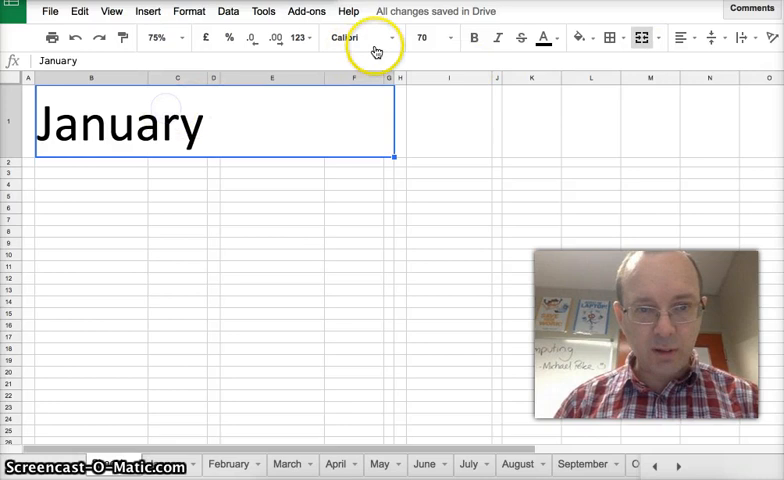
# - Set the January title in the bold Titan One display font
pyautogui.click(360, 36)
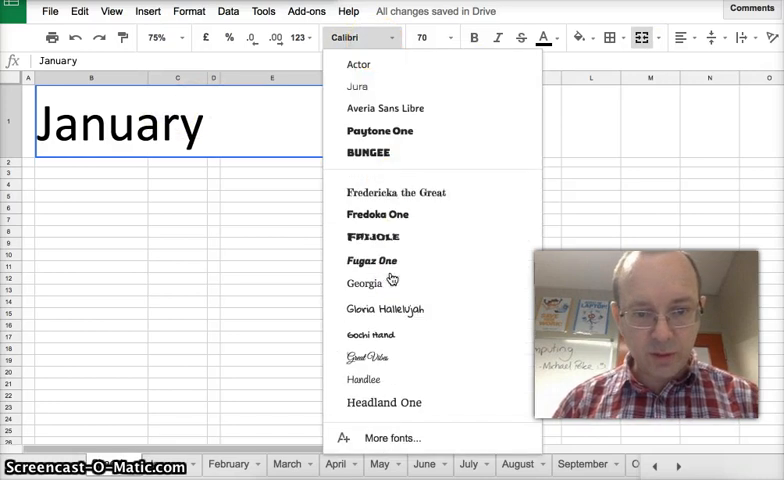
pyautogui.scroll(-3)
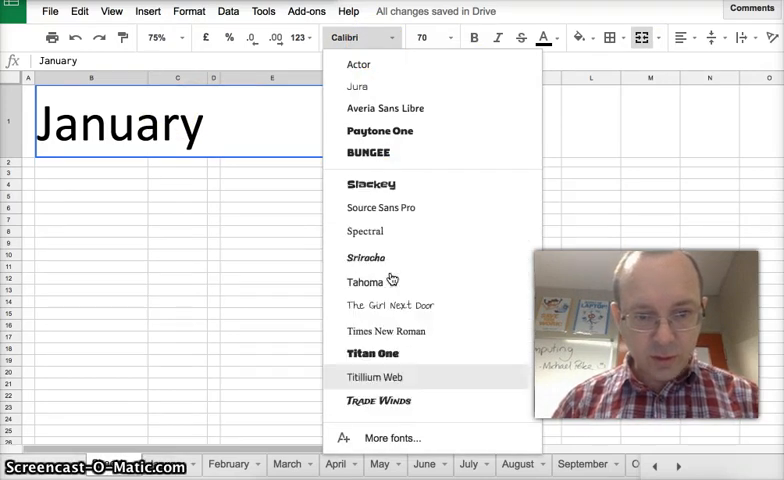
pyautogui.scroll(-3)
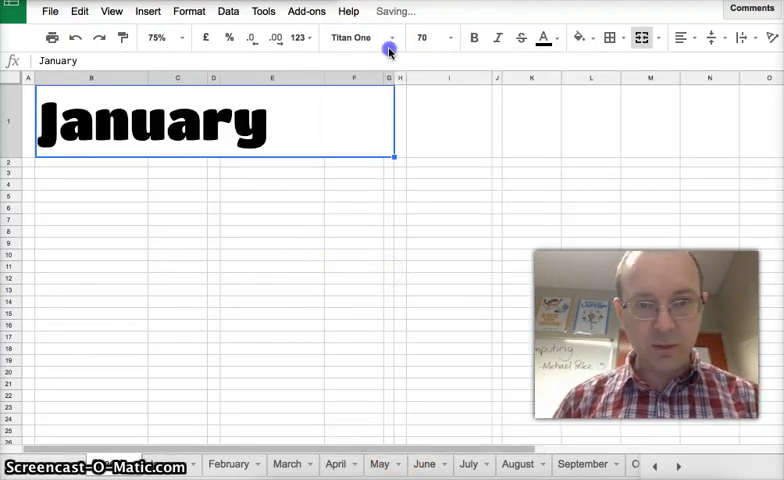
pyautogui.click(356, 36)
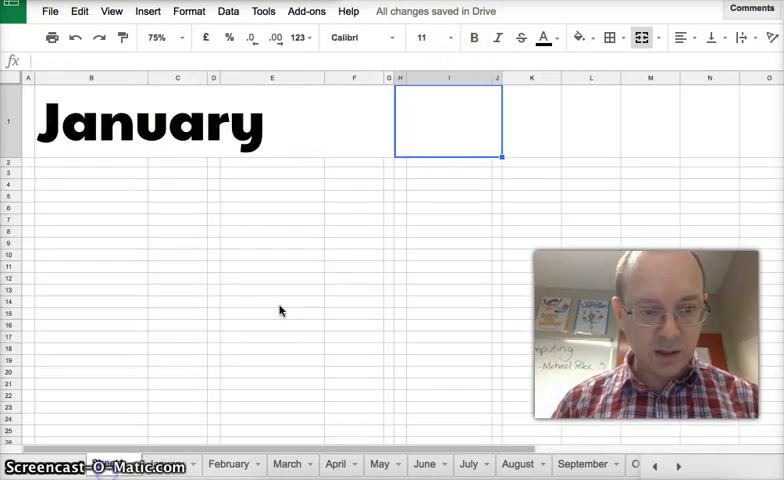
# - Enter 2017 in I1 in Paytone One, right-aligned beside the title
pyautogui.click(420, 36)
pyautogui.write('60')
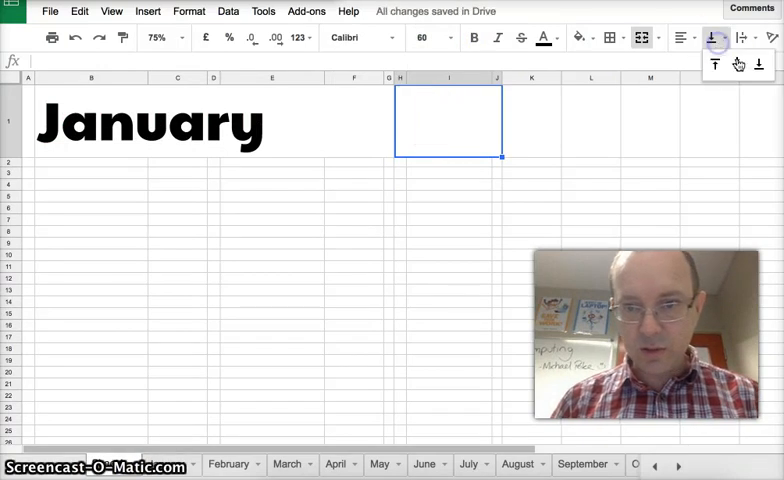
pyautogui.write('2017')
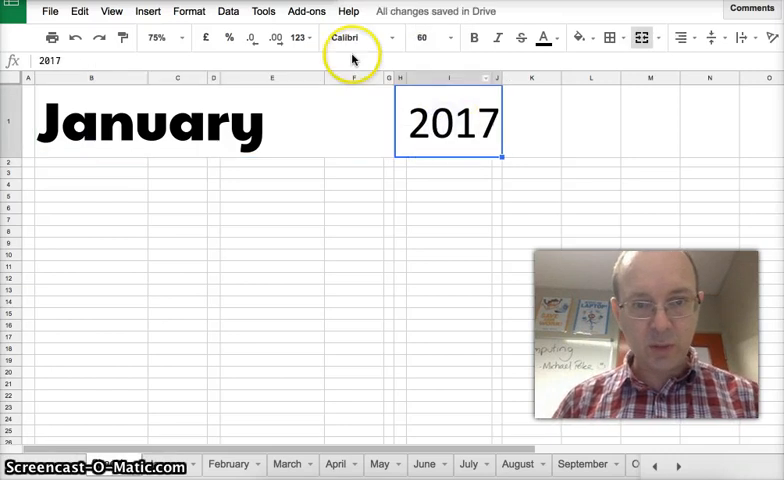
pyautogui.click(350, 36)
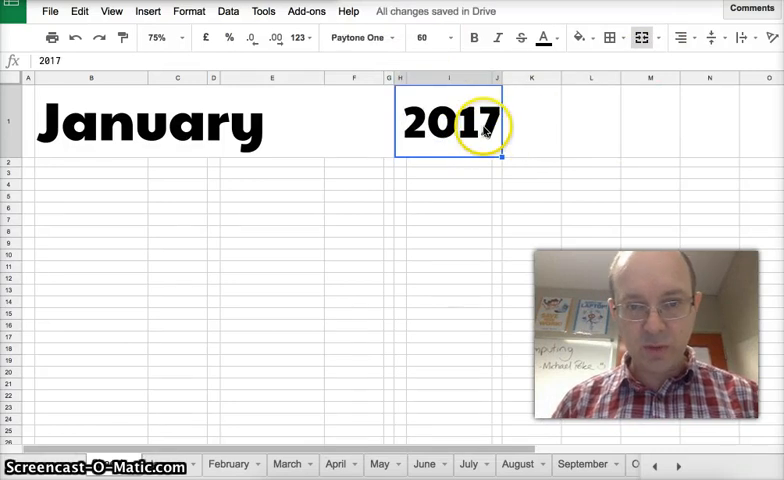
pyautogui.click(714, 38)
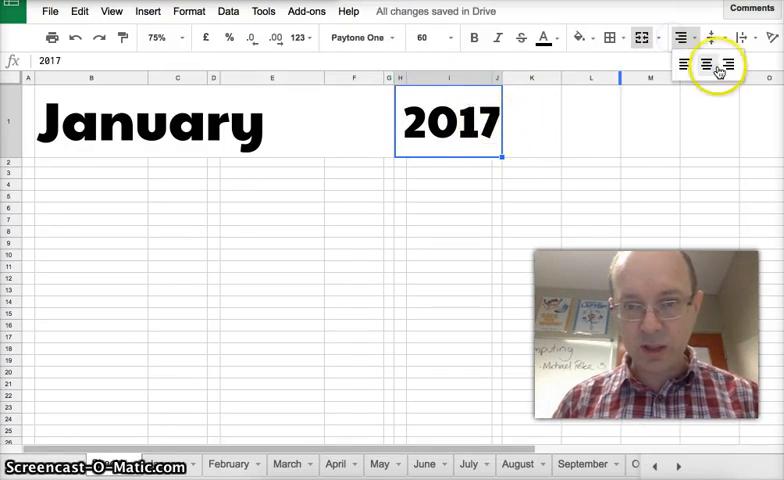
pyautogui.click(448, 256)
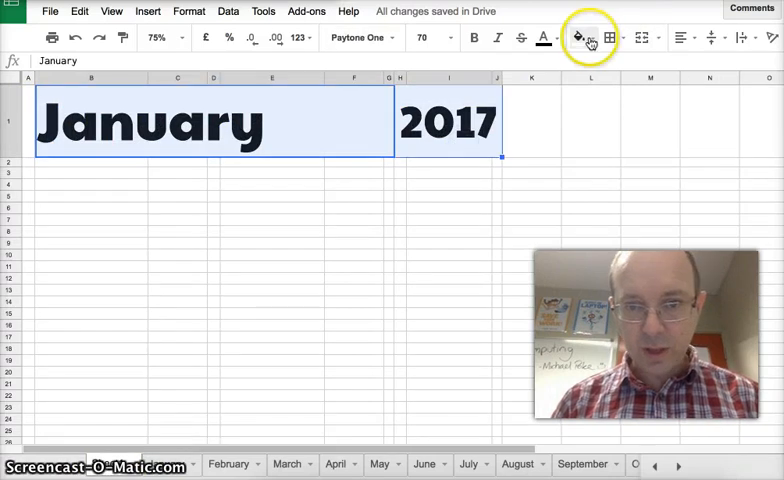
# - Shade the title row B1:I1 light green
pyautogui.click(580, 36)
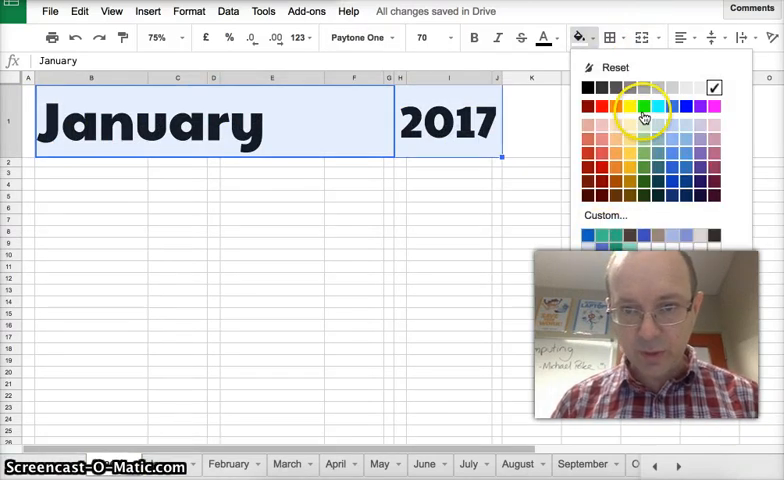
pyautogui.click(644, 112)
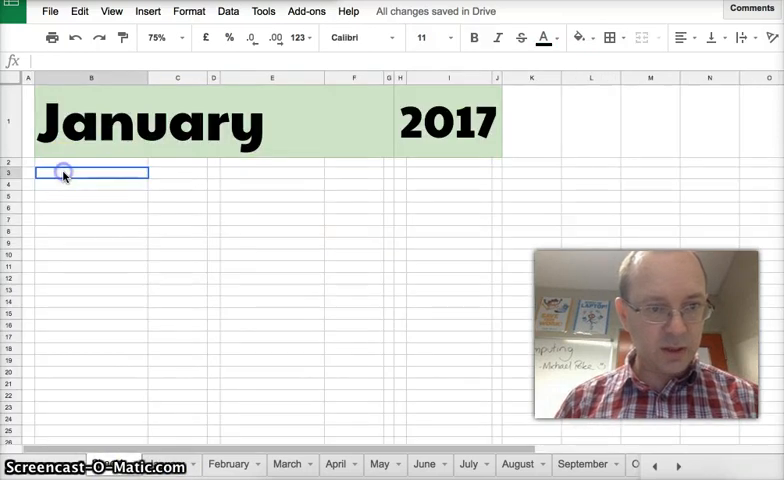
# - Merge B3:C3 and enter MONTHLY EXPENSES in Tahoma
pyautogui.moveTo(64, 172); pyautogui.dragTo(212, 172)
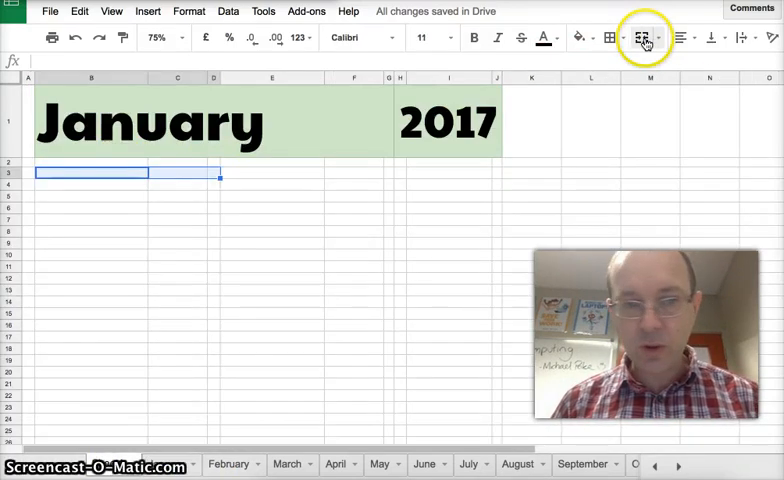
pyautogui.click(644, 36)
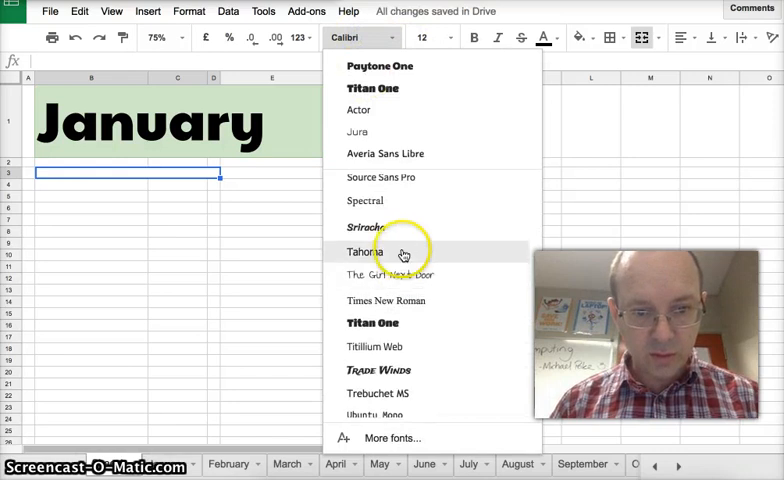
pyautogui.click(368, 252)
pyautogui.write('MONTHLY EX')
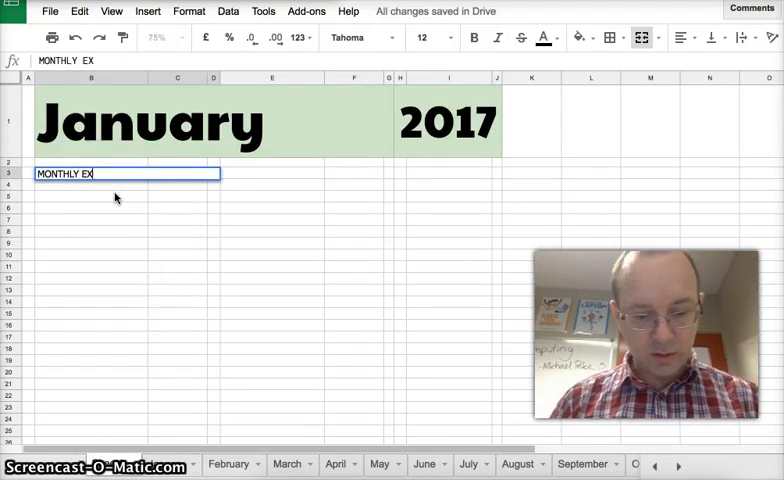
pyautogui.write('PENSES')
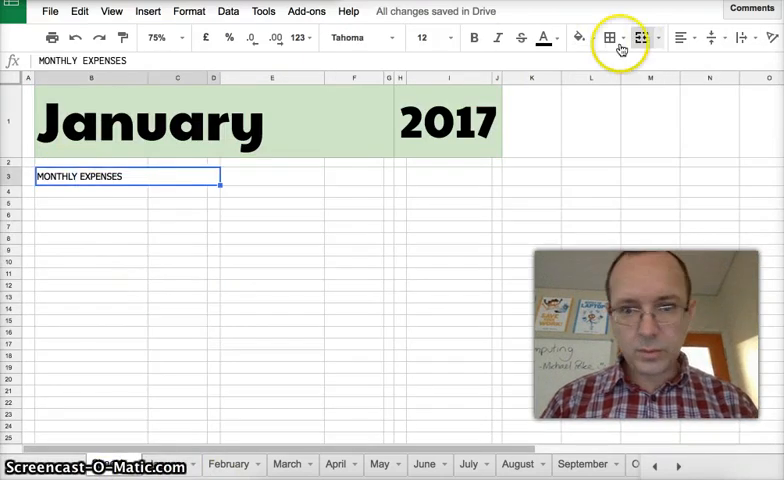
# - Fill the MONTHLY EXPENSES header dark brown
pyautogui.click(582, 38)
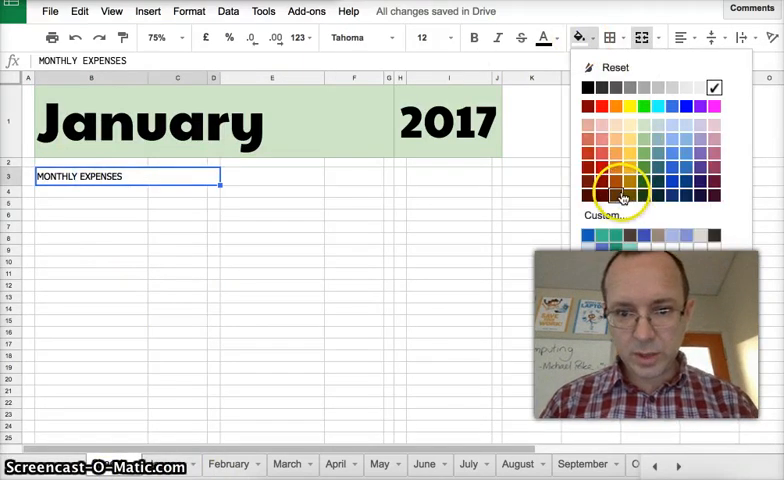
pyautogui.click(616, 192)
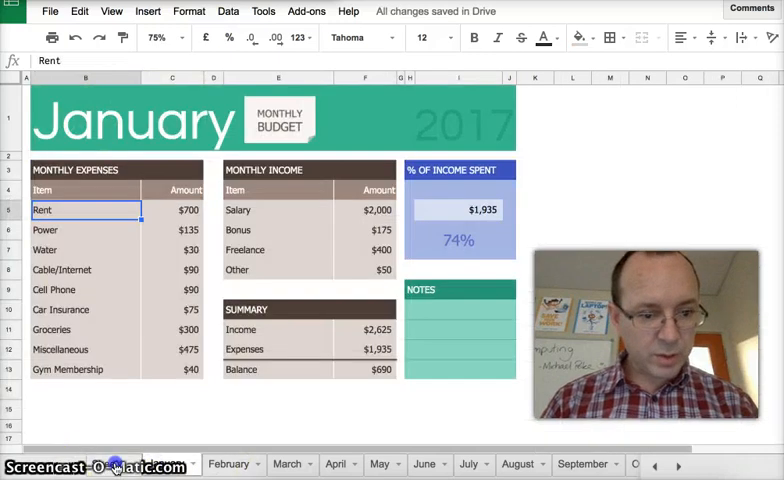
# - Return to the January template and inspect its expense entries such as Car Insurance
pyautogui.click(548, 38)
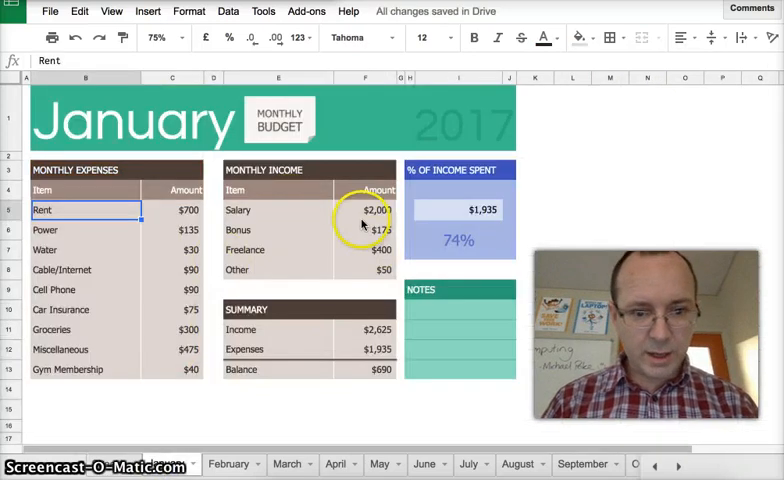
pyautogui.moveTo(376, 142)
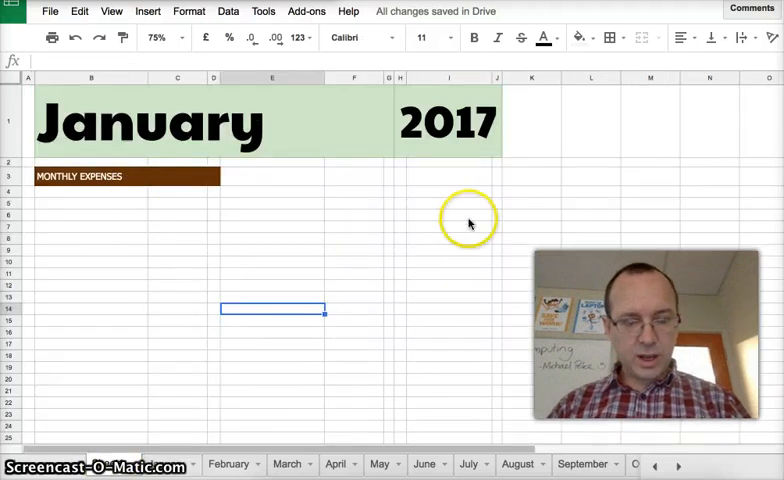
pyautogui.moveTo(216, 176)
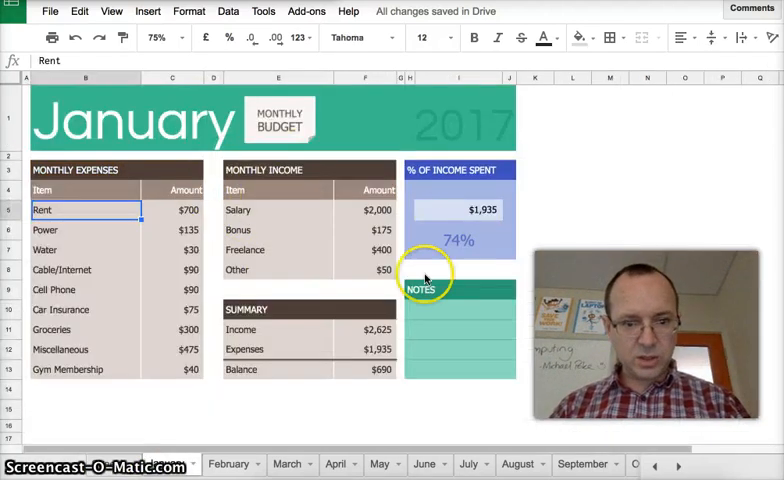
pyautogui.moveTo(478, 238)
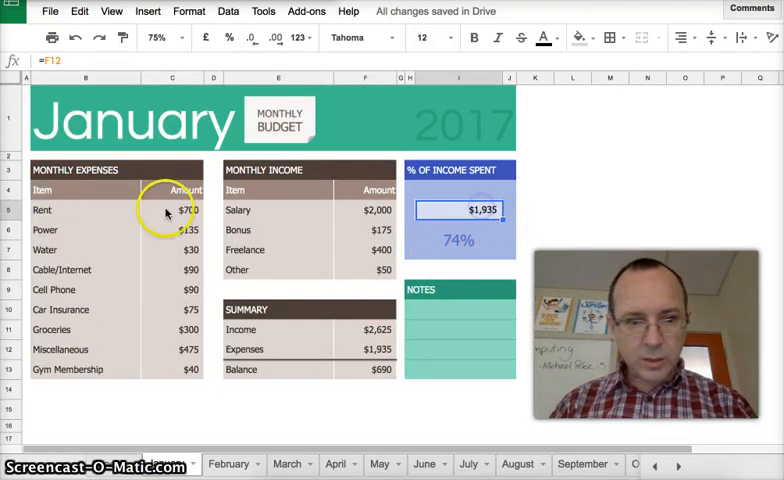
pyautogui.click(172, 308)
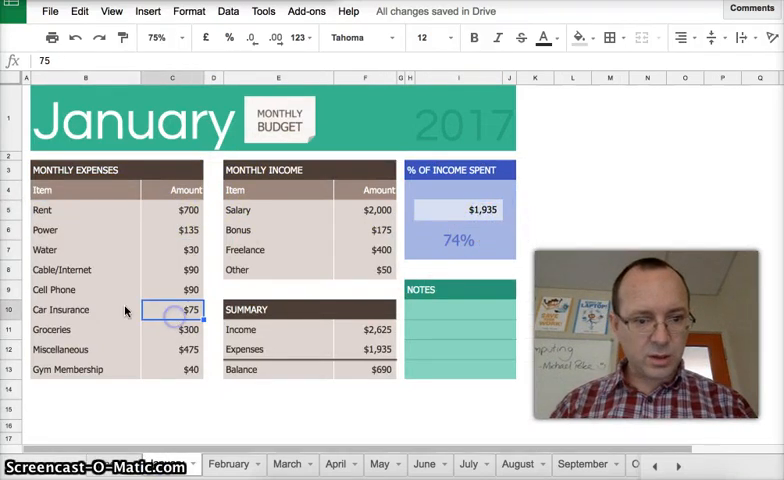
pyautogui.click(84, 210)
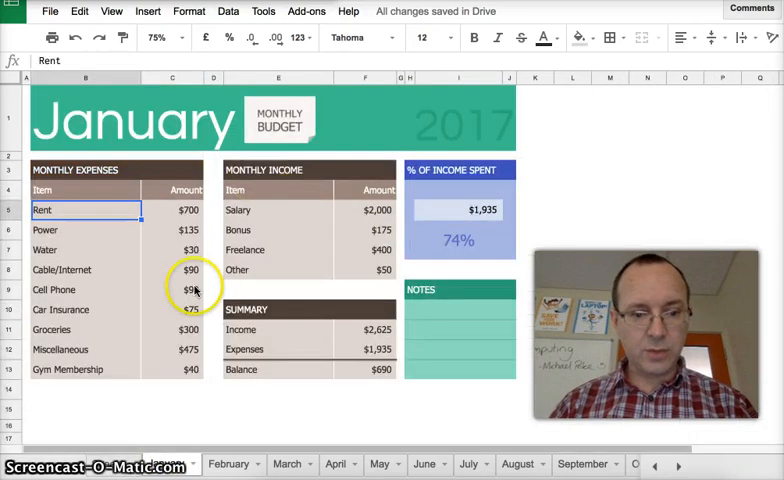
pyautogui.moveTo(400, 388)
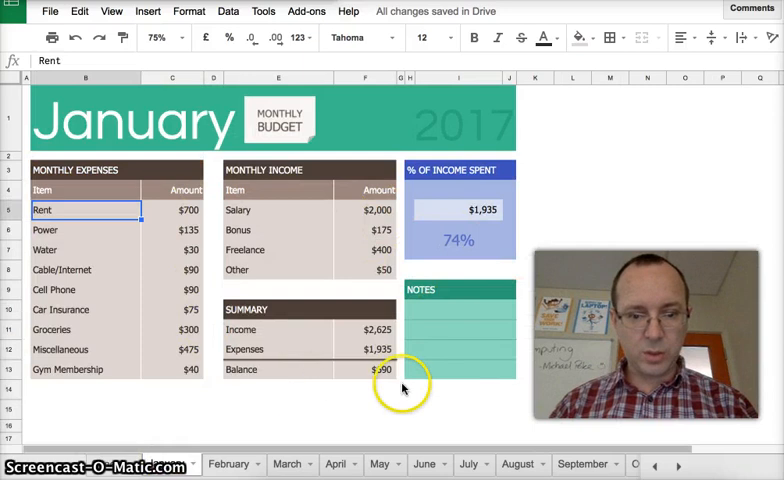